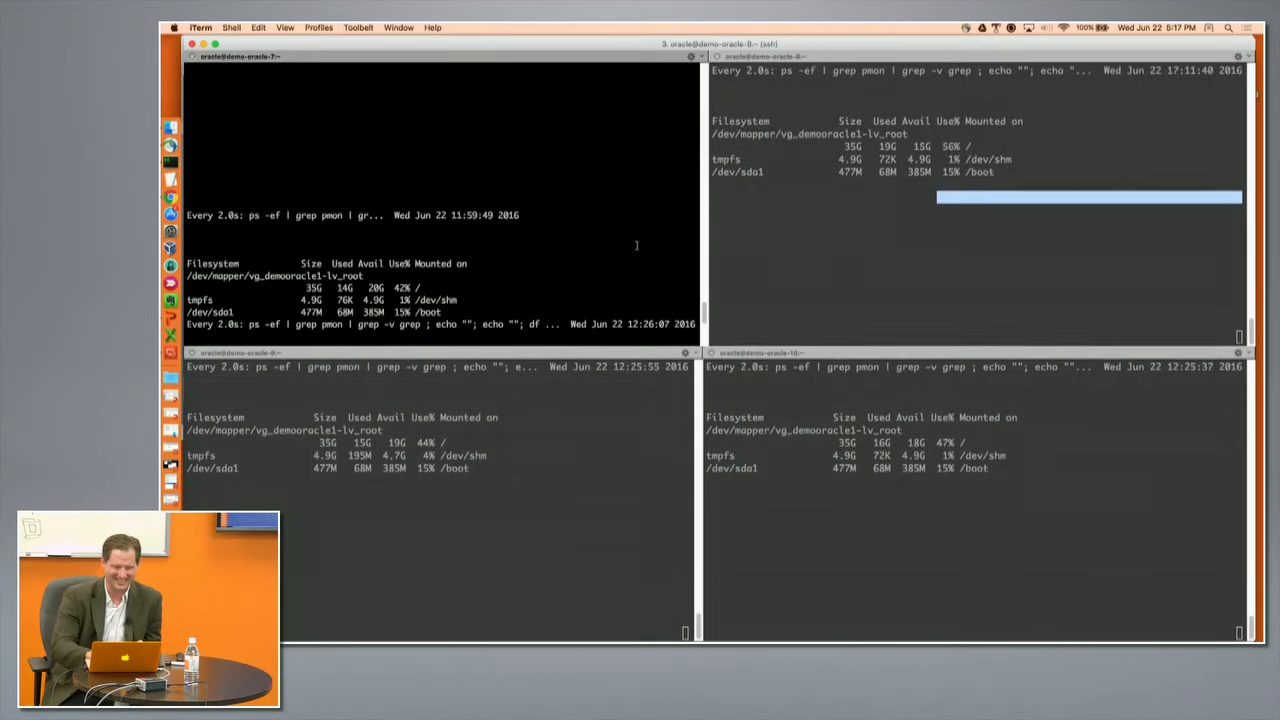
- Enter the admin username and password on the Ansible Tower sign-in page
key("ctrl+c")
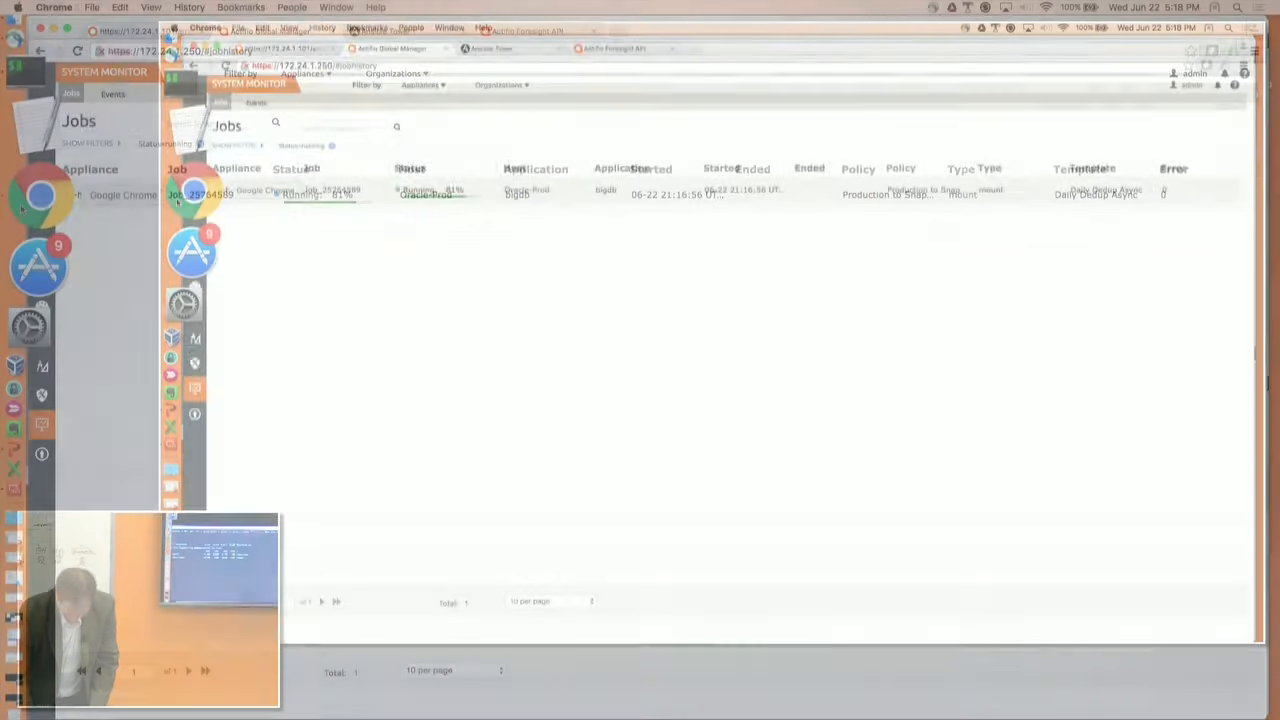
left_click(404, 32)
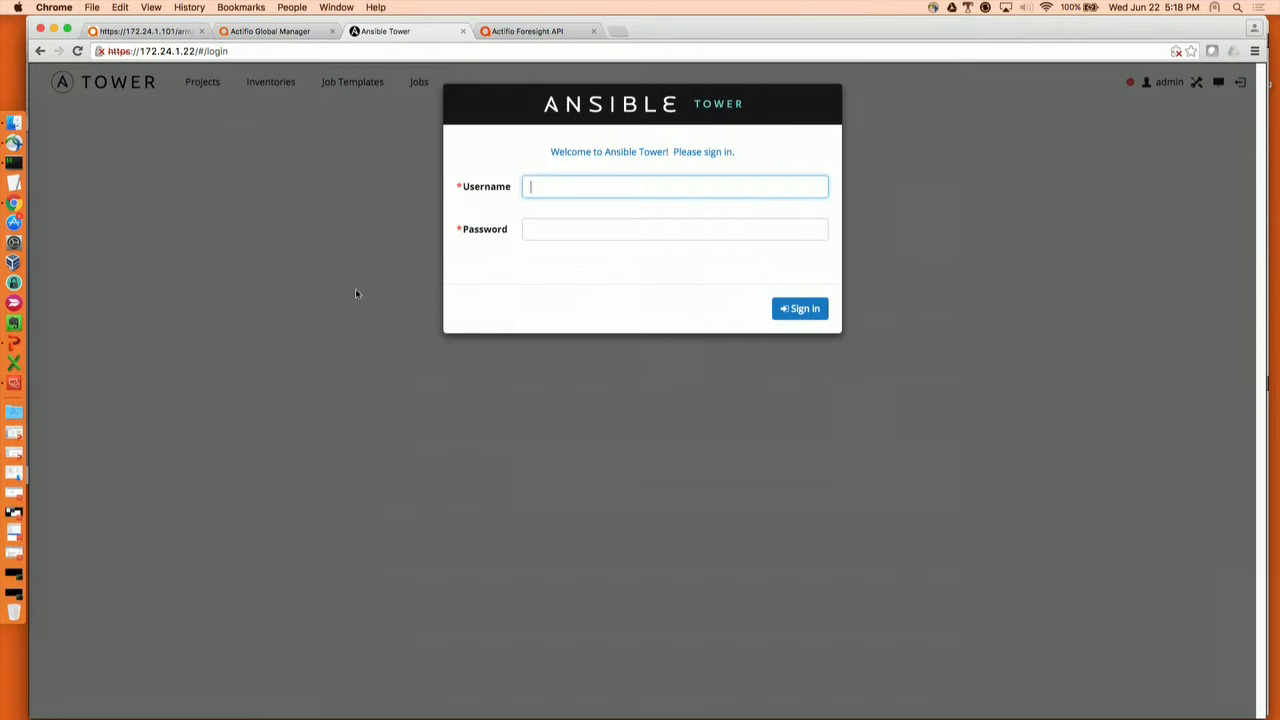
mouse_move(340, 308)
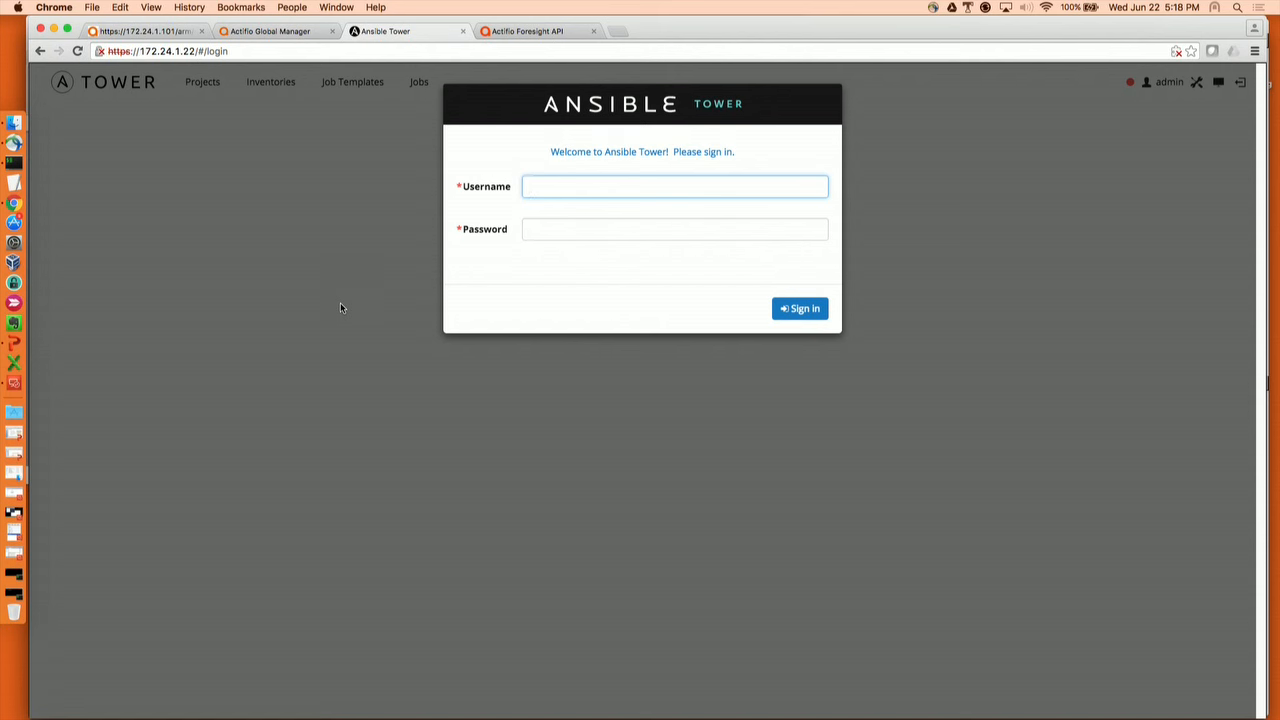
left_click(676, 186)
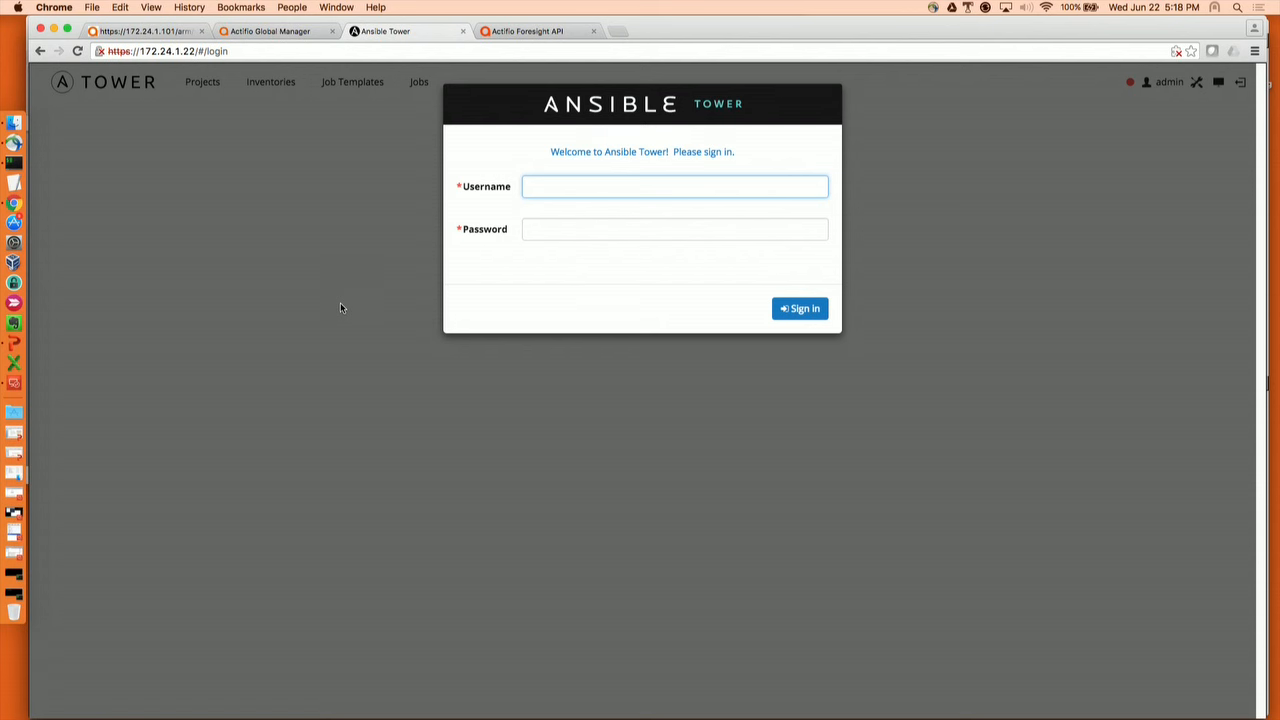
left_click(676, 186)
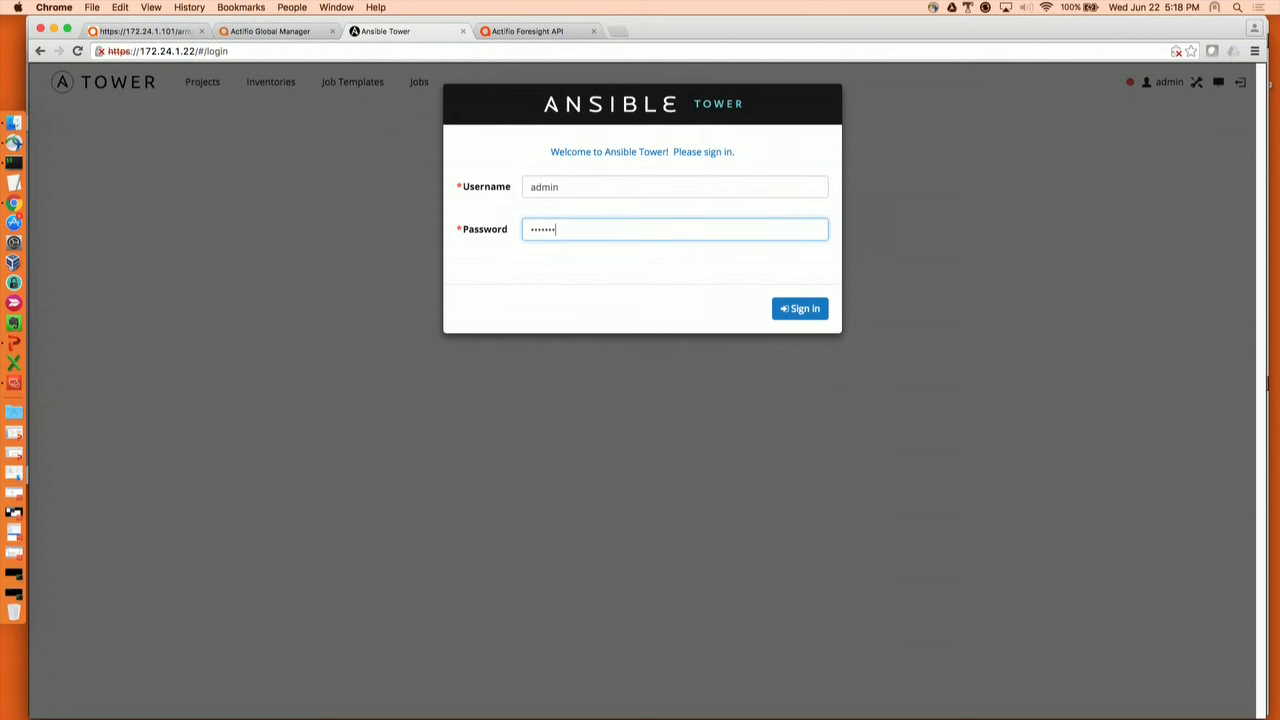
- Sign in as admin, retrying after the invalid-credentials message, reaching the License page
left_click(800, 308)
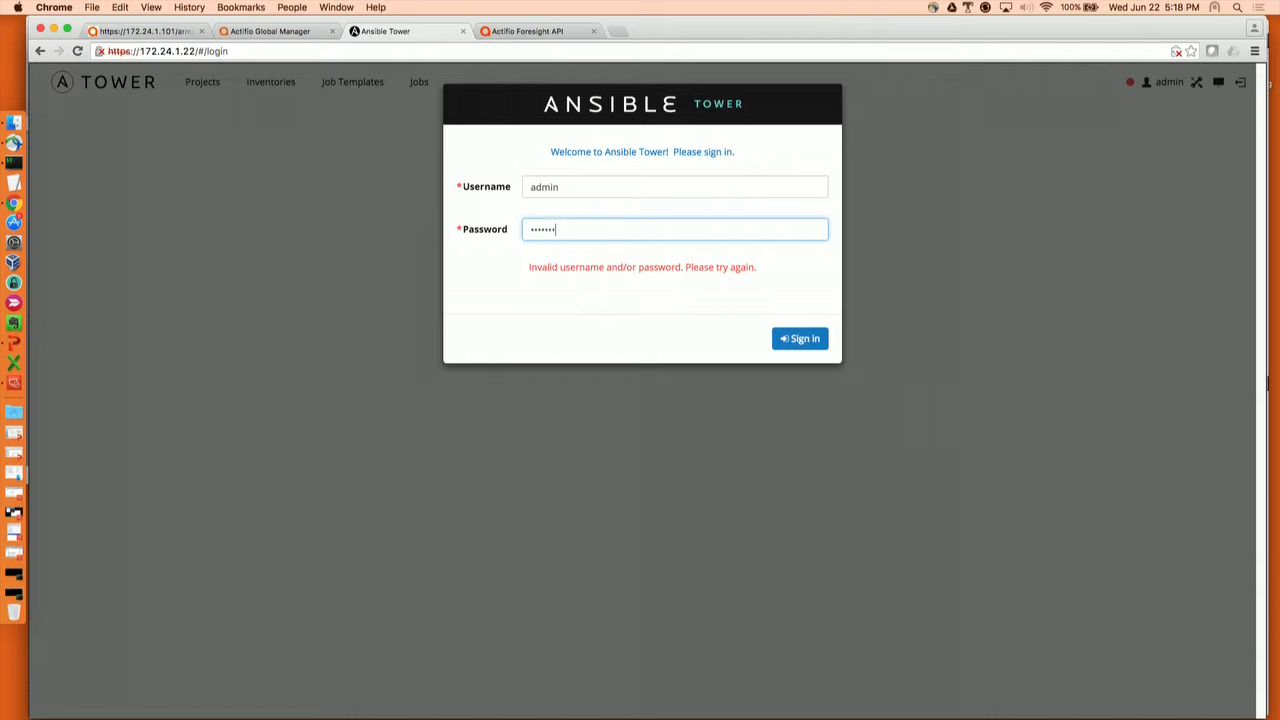
left_click(800, 338)
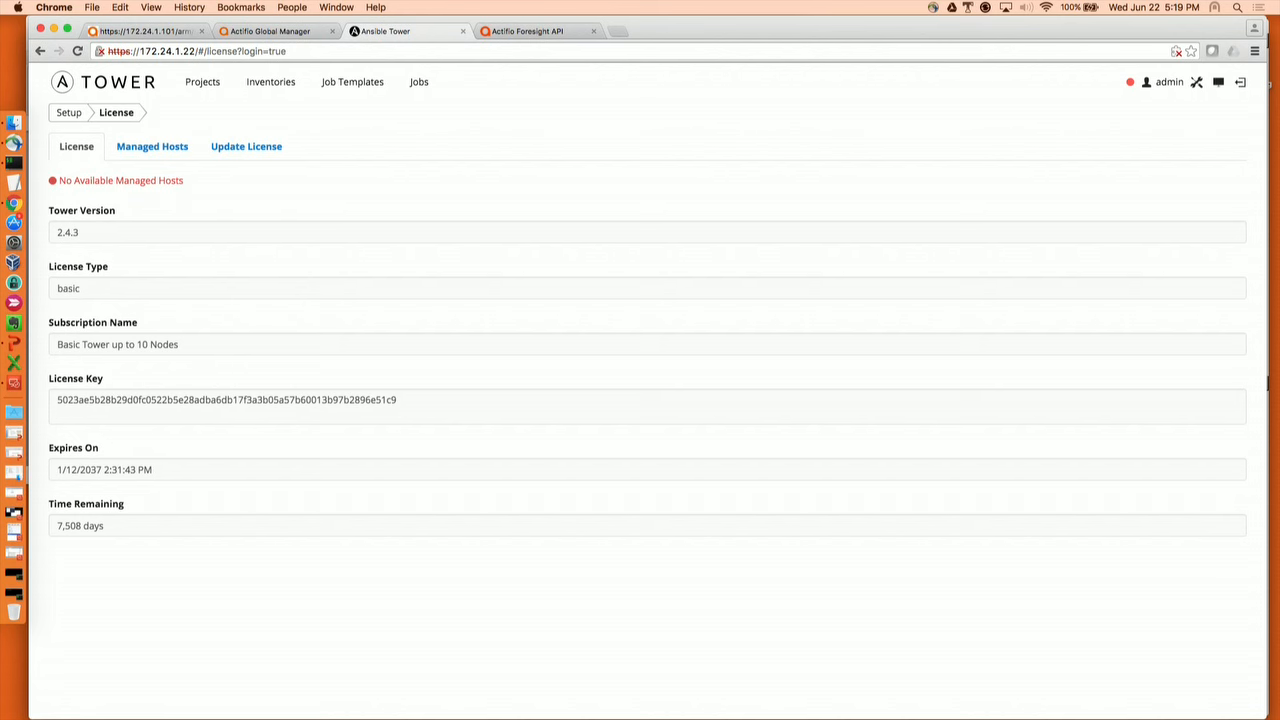
mouse_move(306, 152)
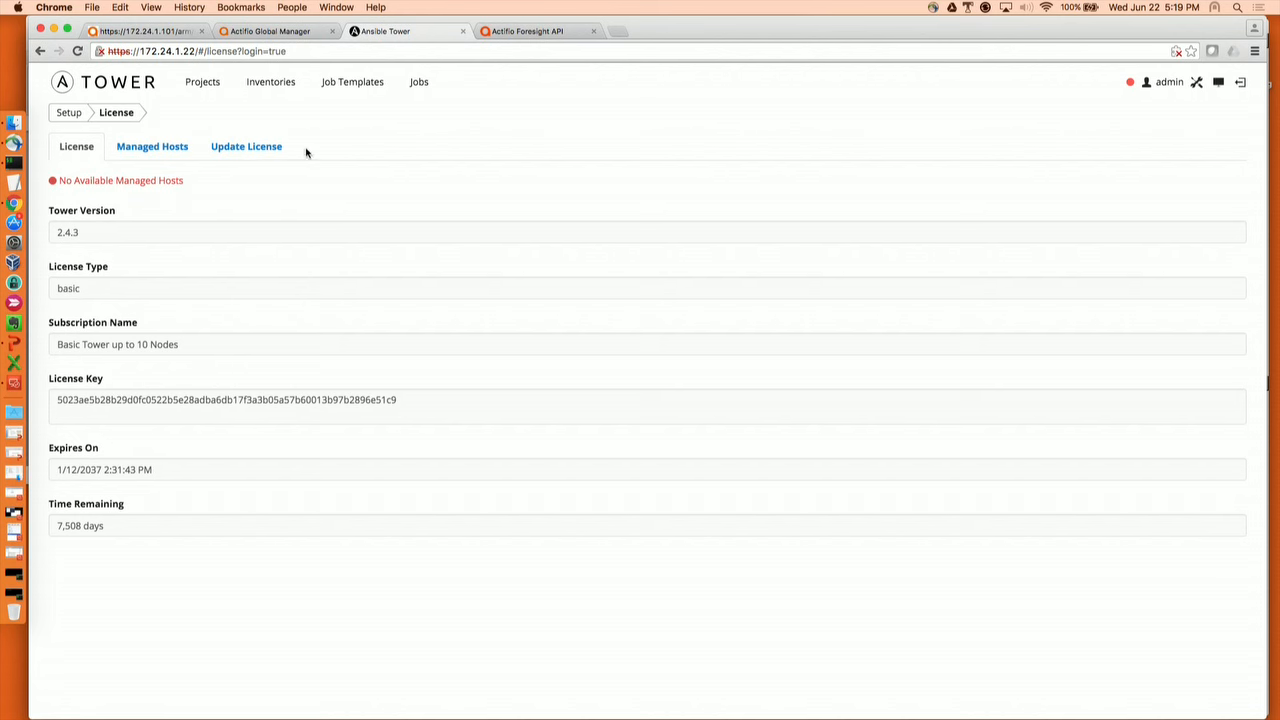
- Show the Job Templates list with List Images, Provision Virtual Data and Unprovision & Delete
left_click(352, 80)
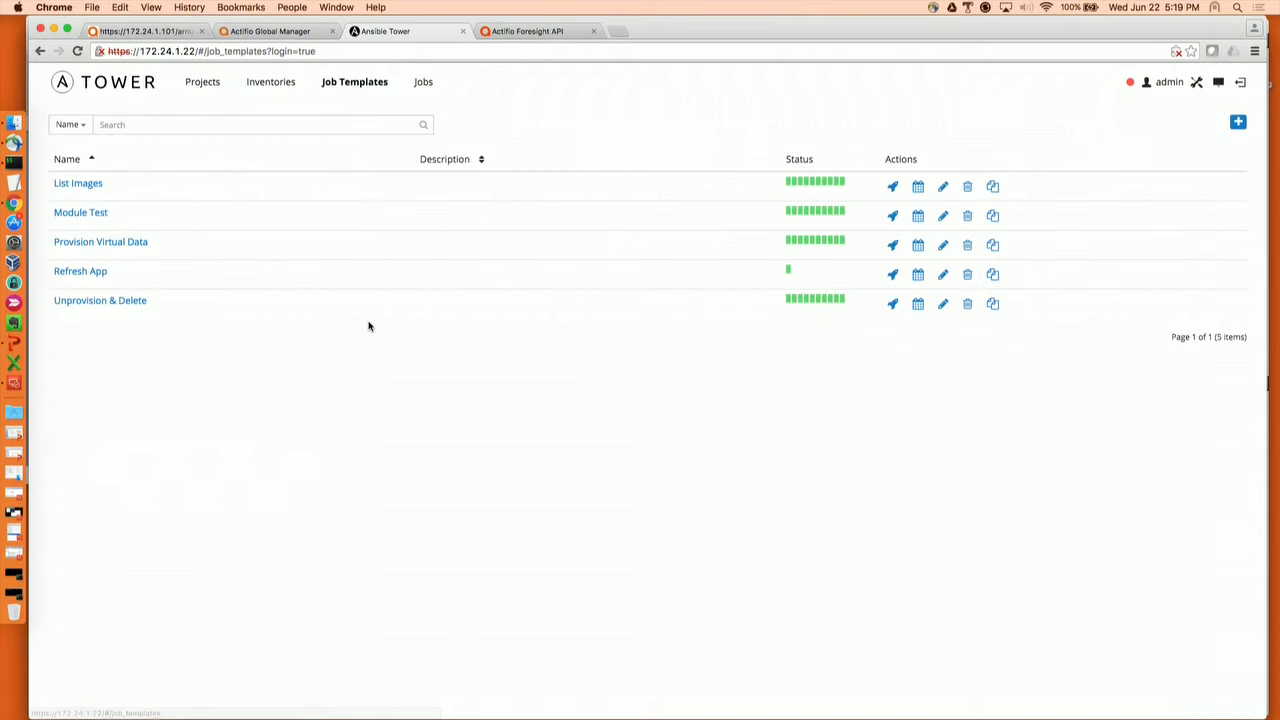
mouse_move(348, 356)
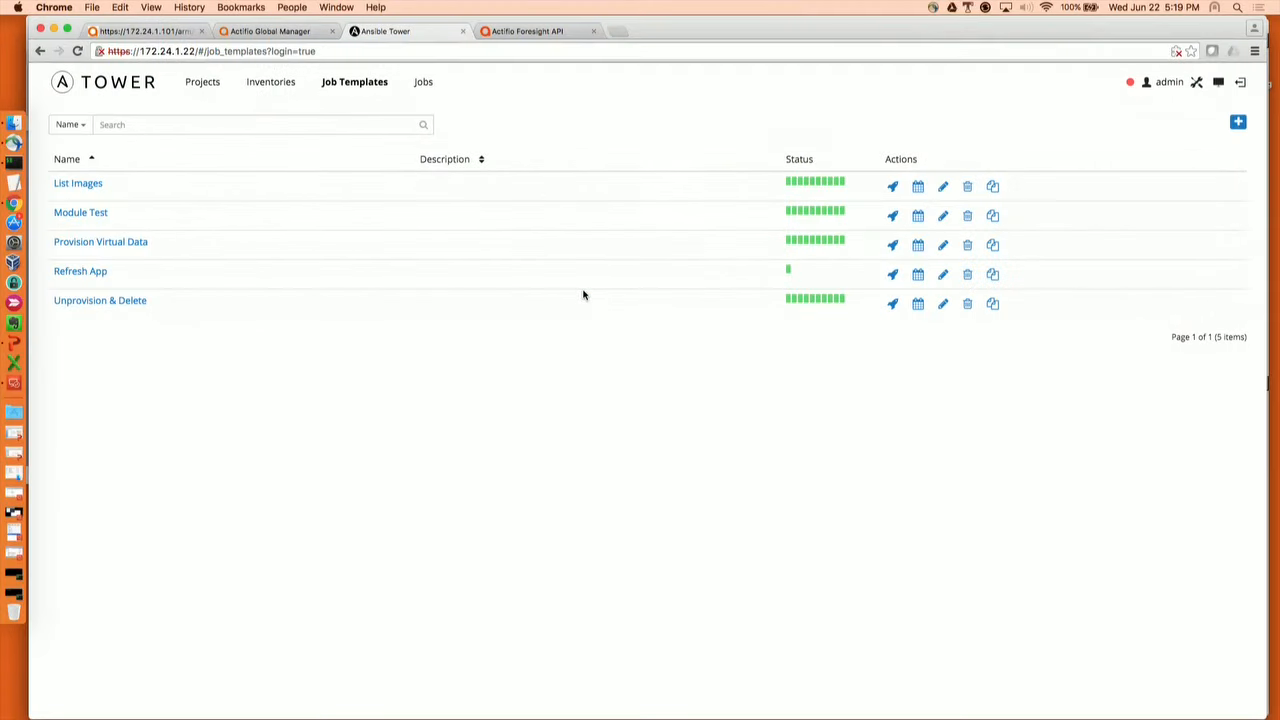
mouse_move(152, 256)
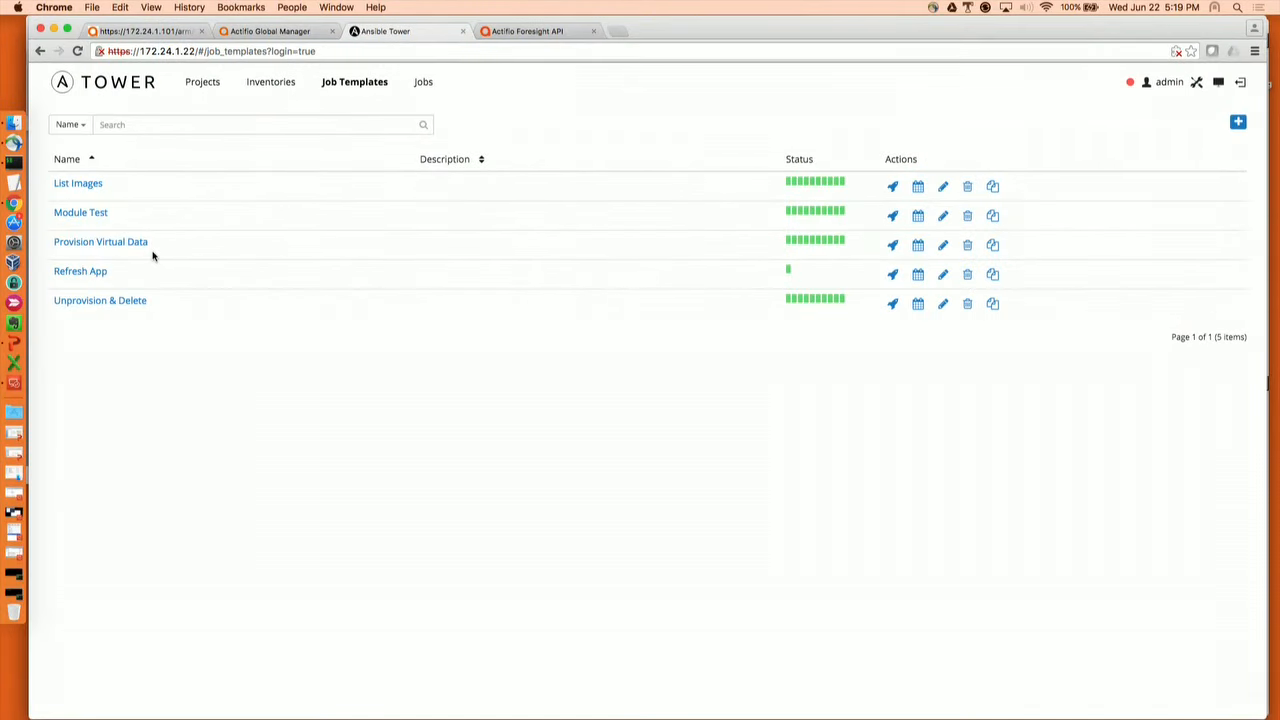
mouse_move(892, 244)
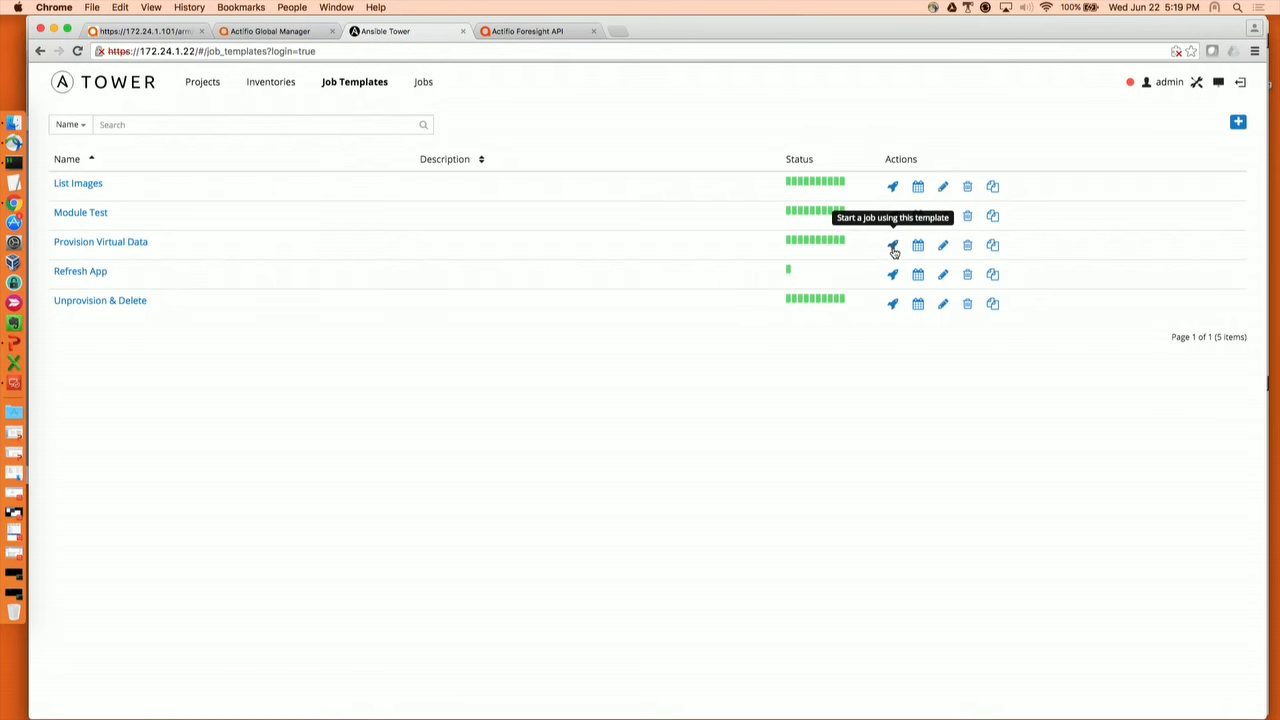
- Launch the Provision Virtual Data job with the required password, creating pending job 321
left_click(892, 244)
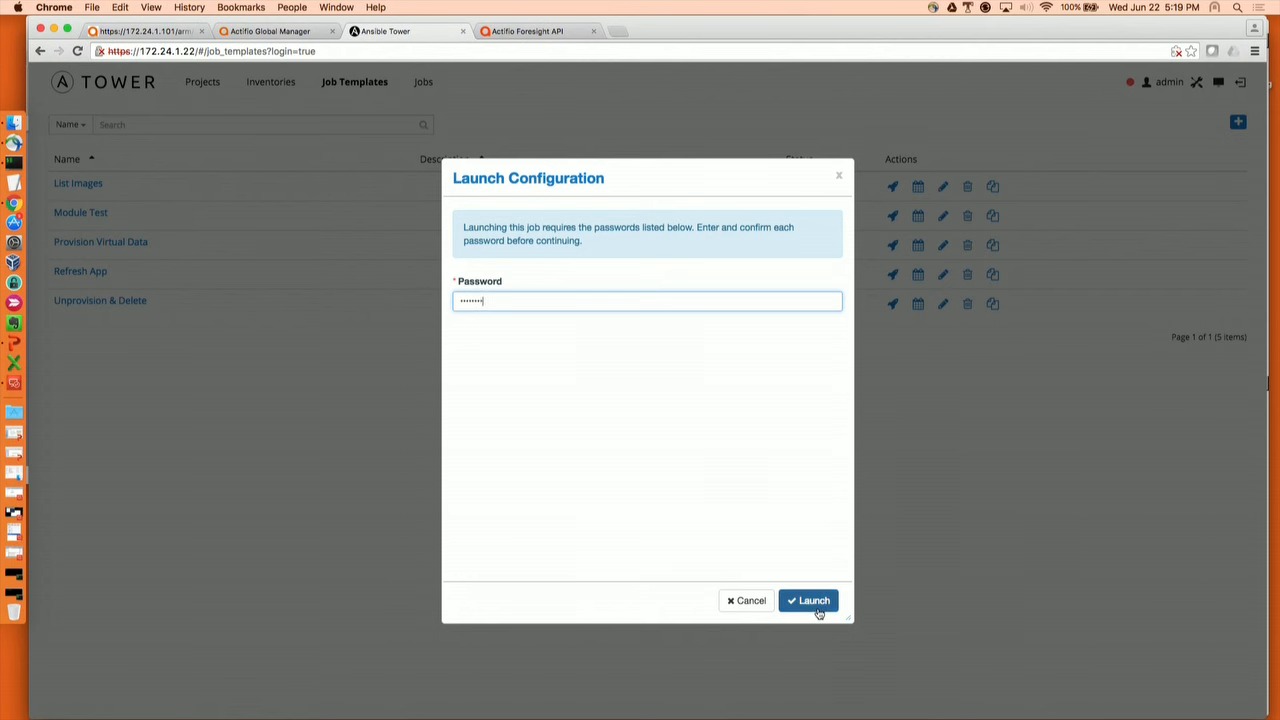
left_click(808, 600)
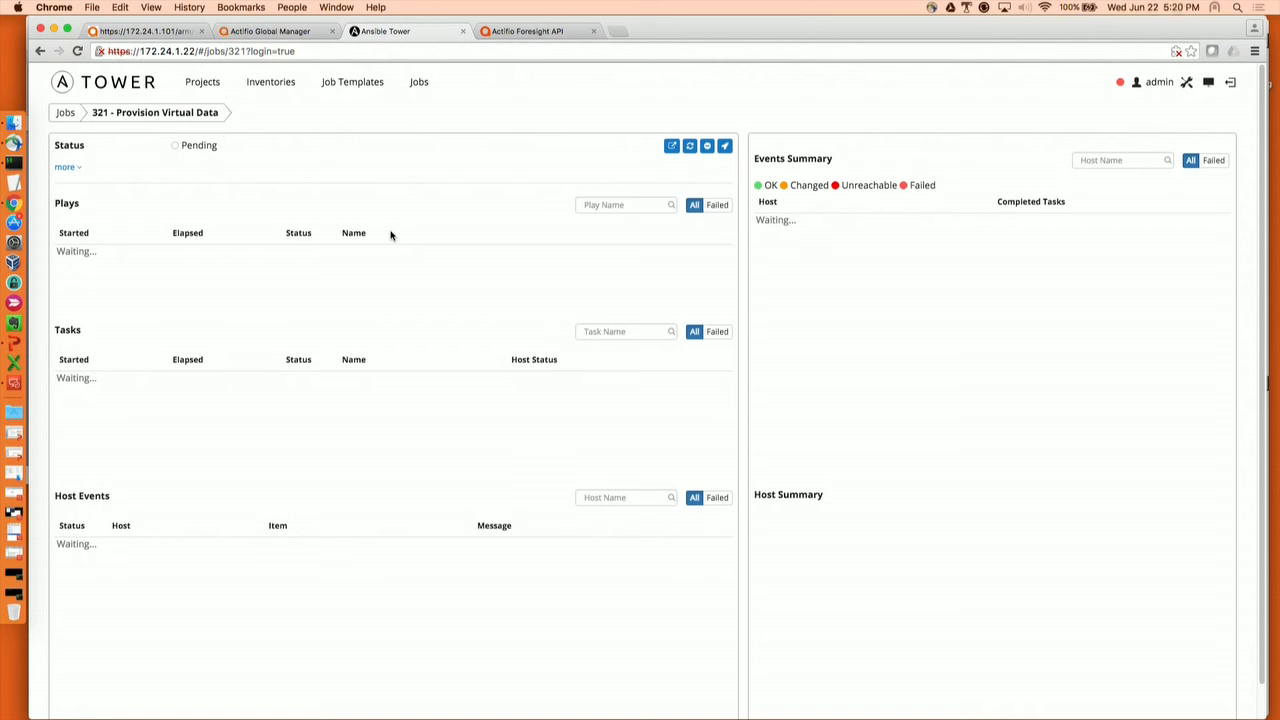
mouse_move(44, 196)
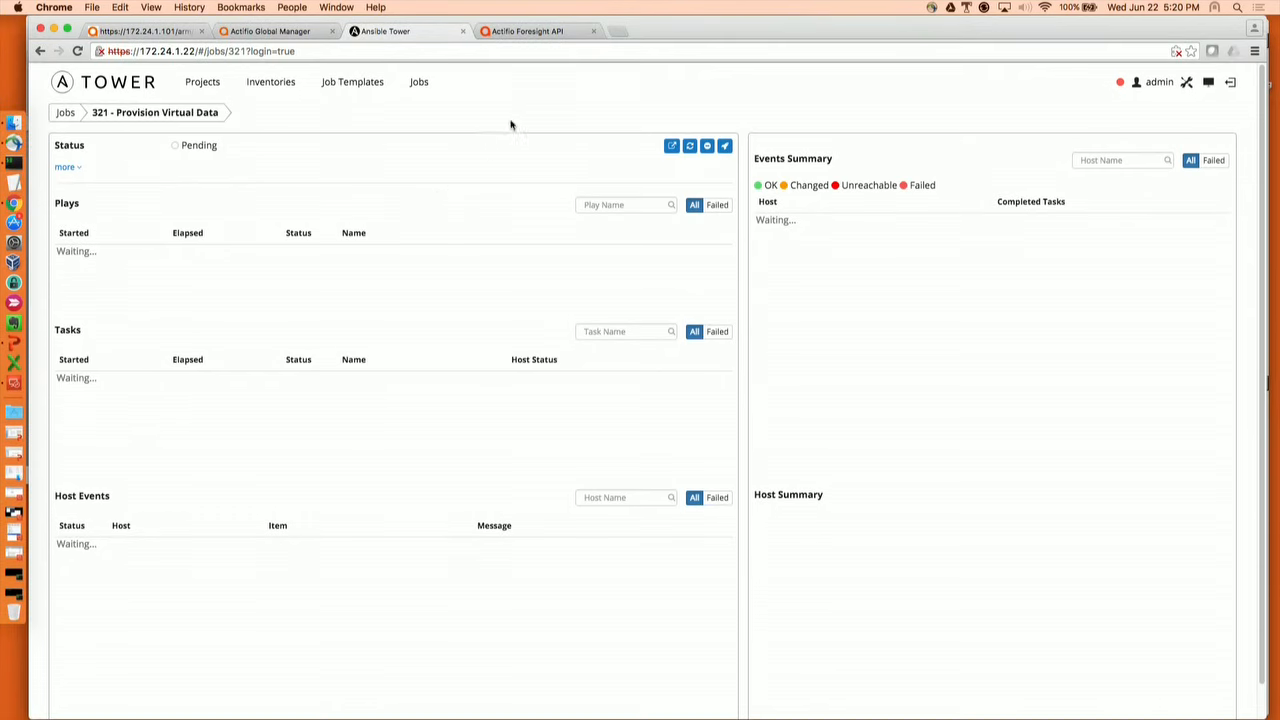
- Reload the job 321 status page to follow the Provision Virtual Data run
left_click(76, 52)
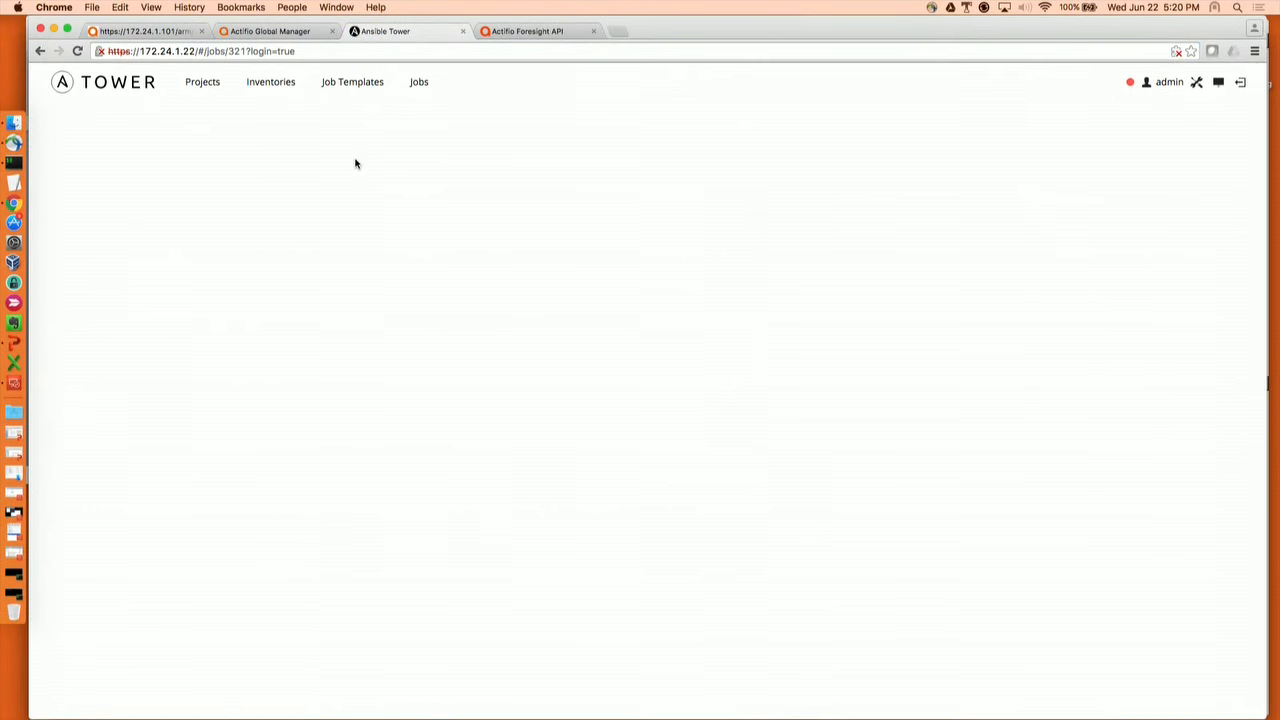
mouse_move(396, 188)
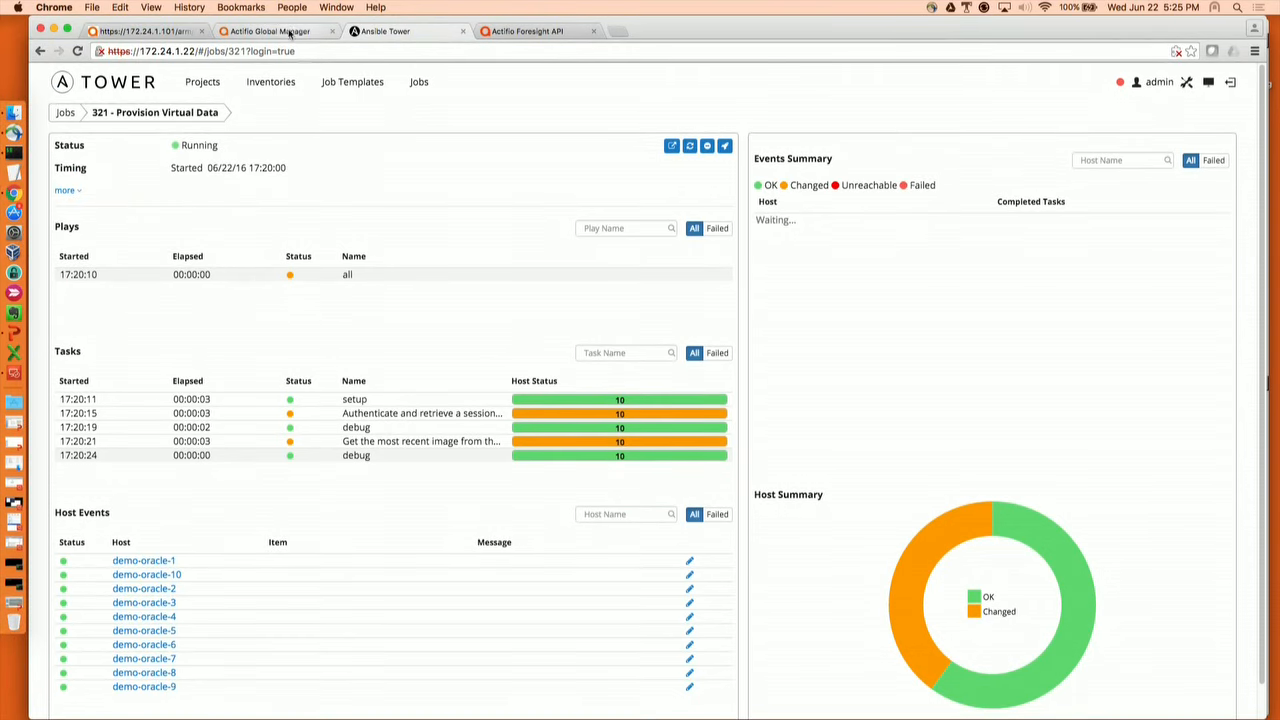
- View Actifio's Jobs history listing ten succeeded bigdb mount jobs from Oracle-Prod
left_click(270, 32)
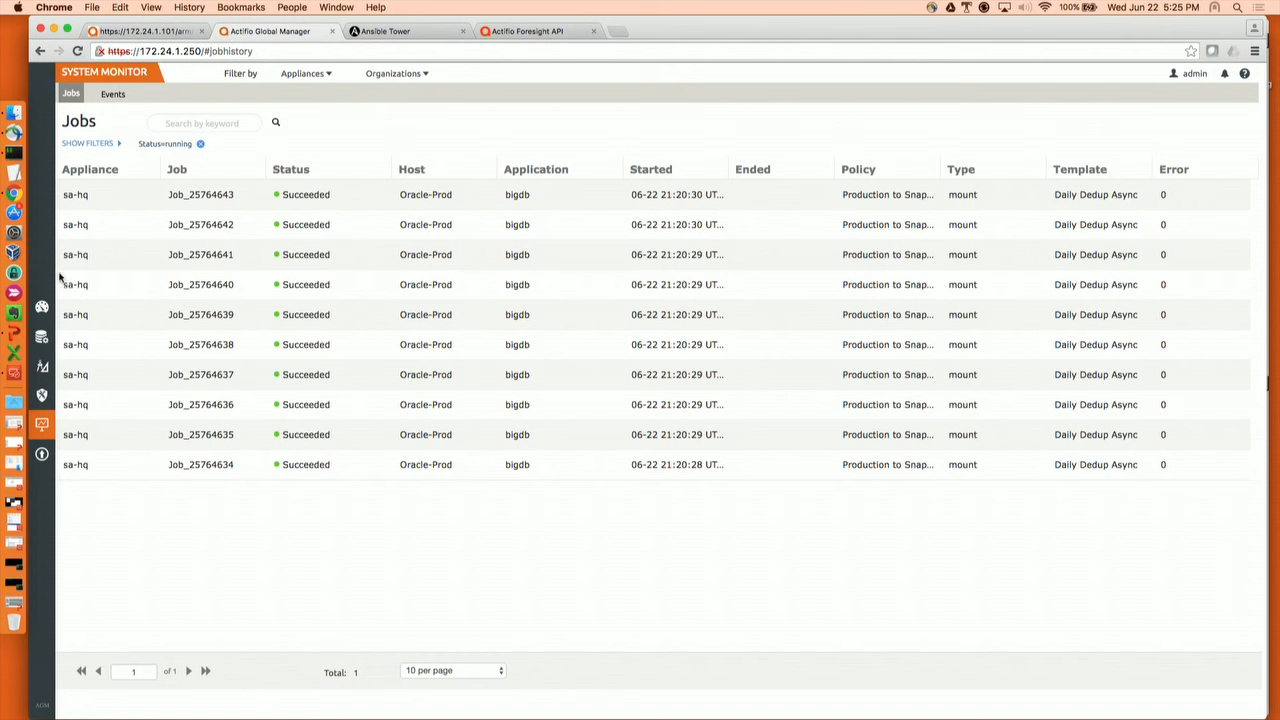
mouse_move(164, 180)
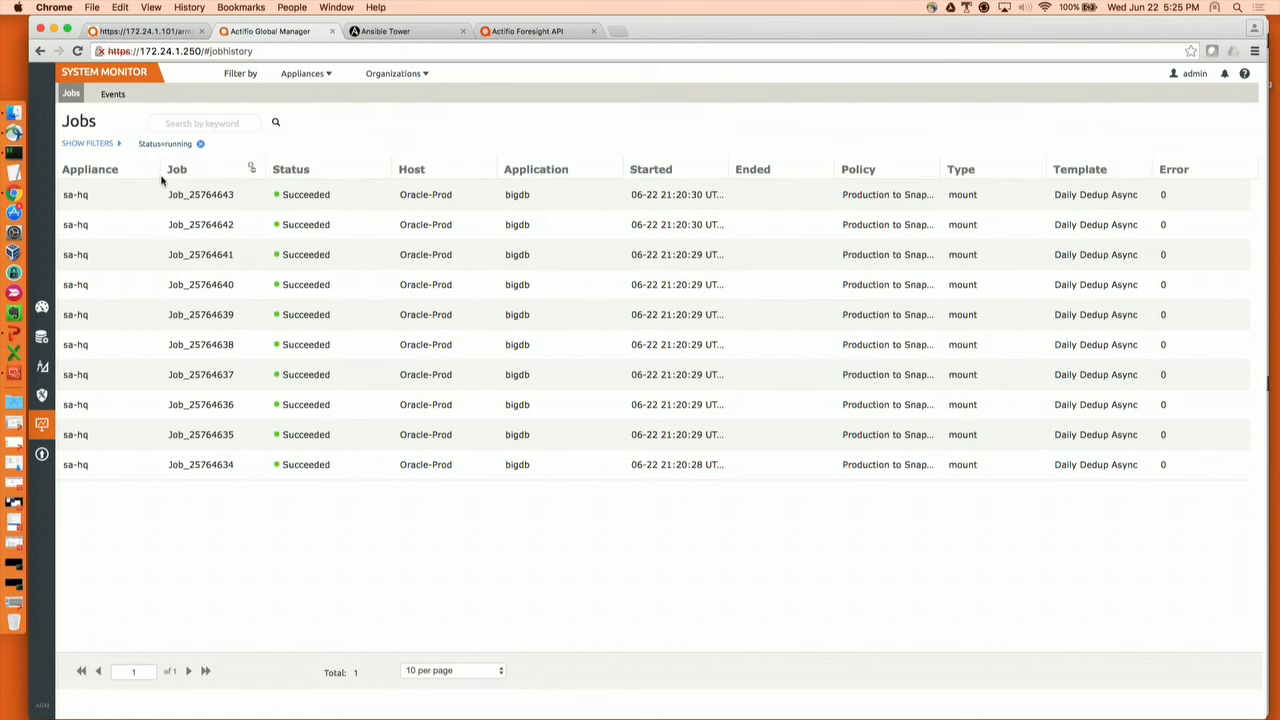
mouse_move(316, 124)
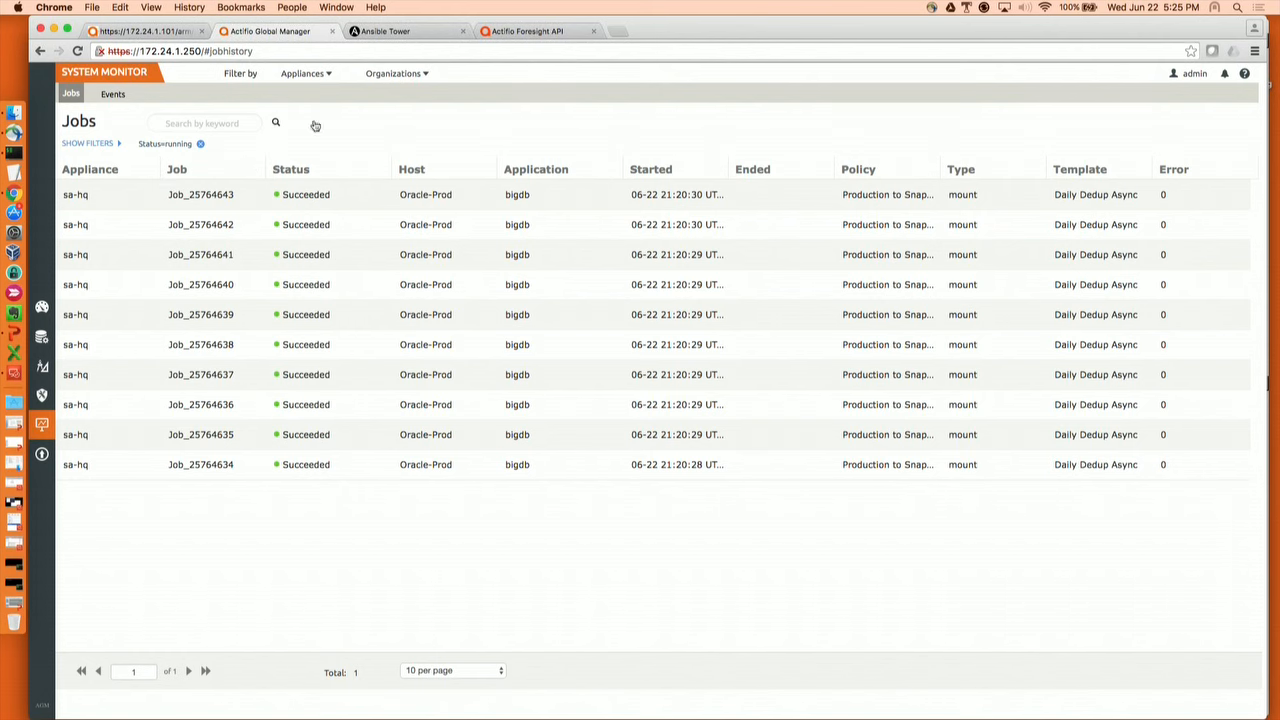
mouse_move(416, 138)
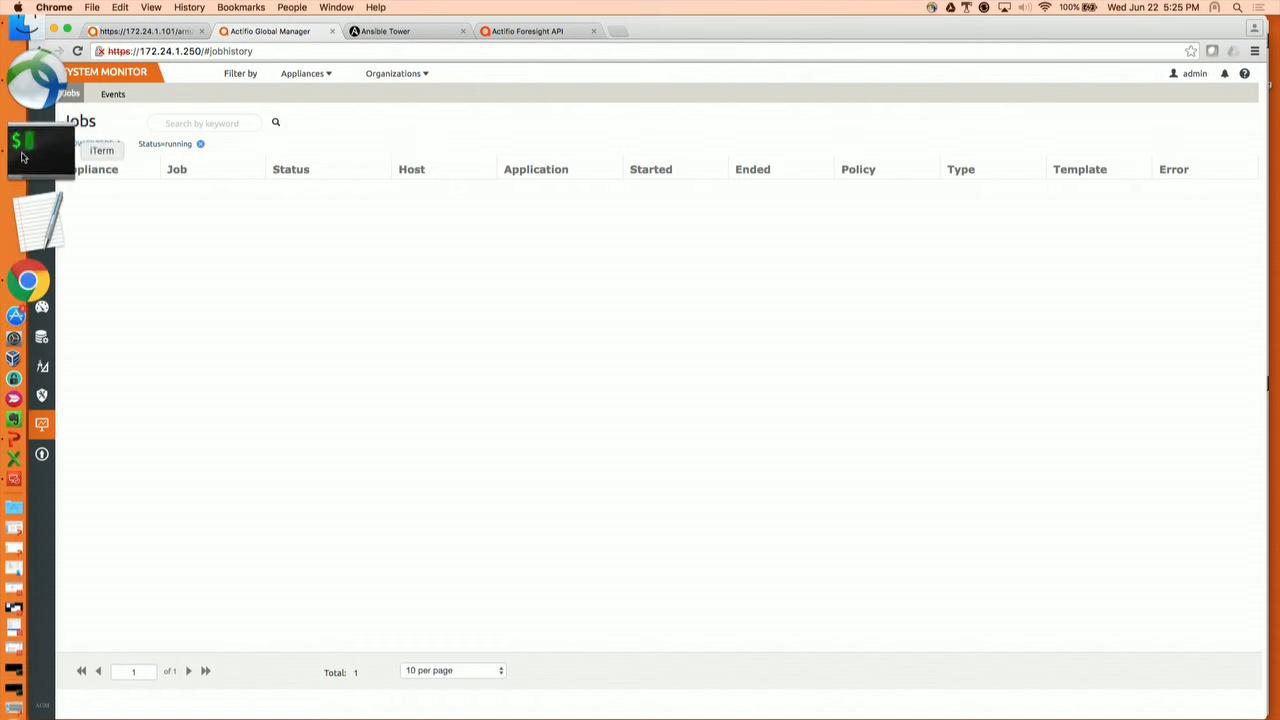
- Enter the mounted Job_25764642 copy's datafile directory and begin a 'touch hi' write test
left_click(40, 140)
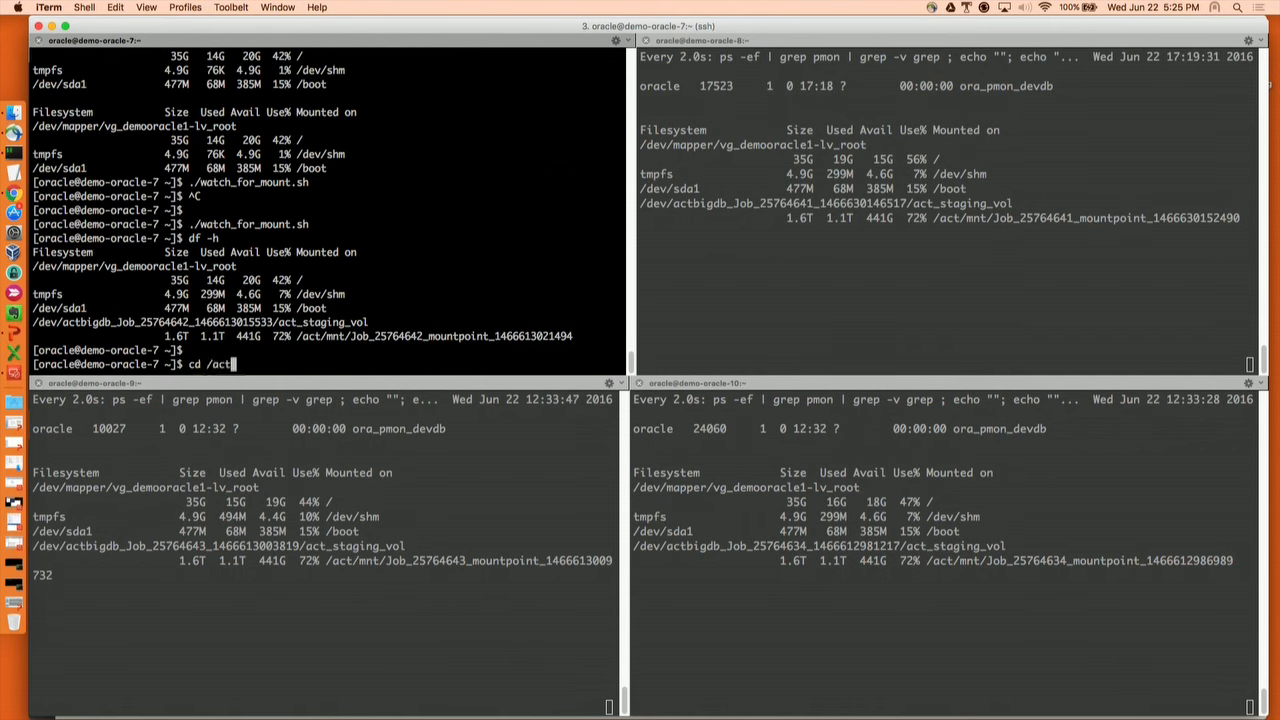
key("Return")
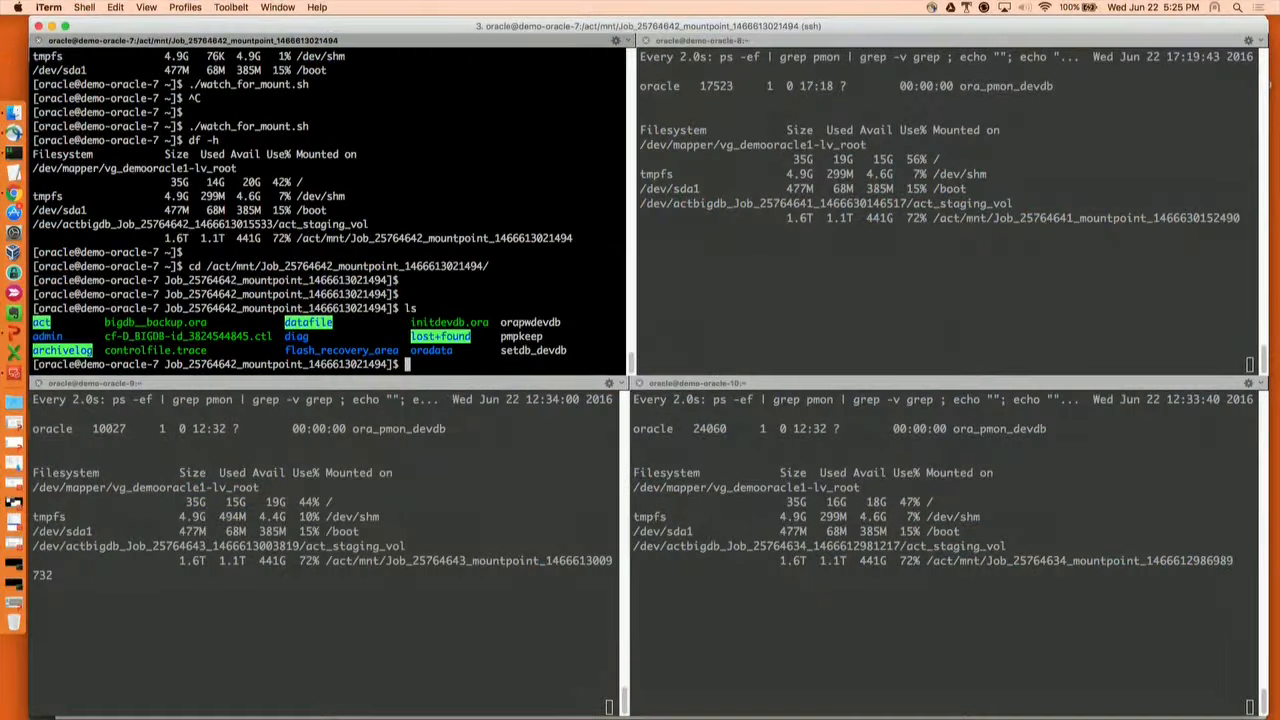
type("cd")
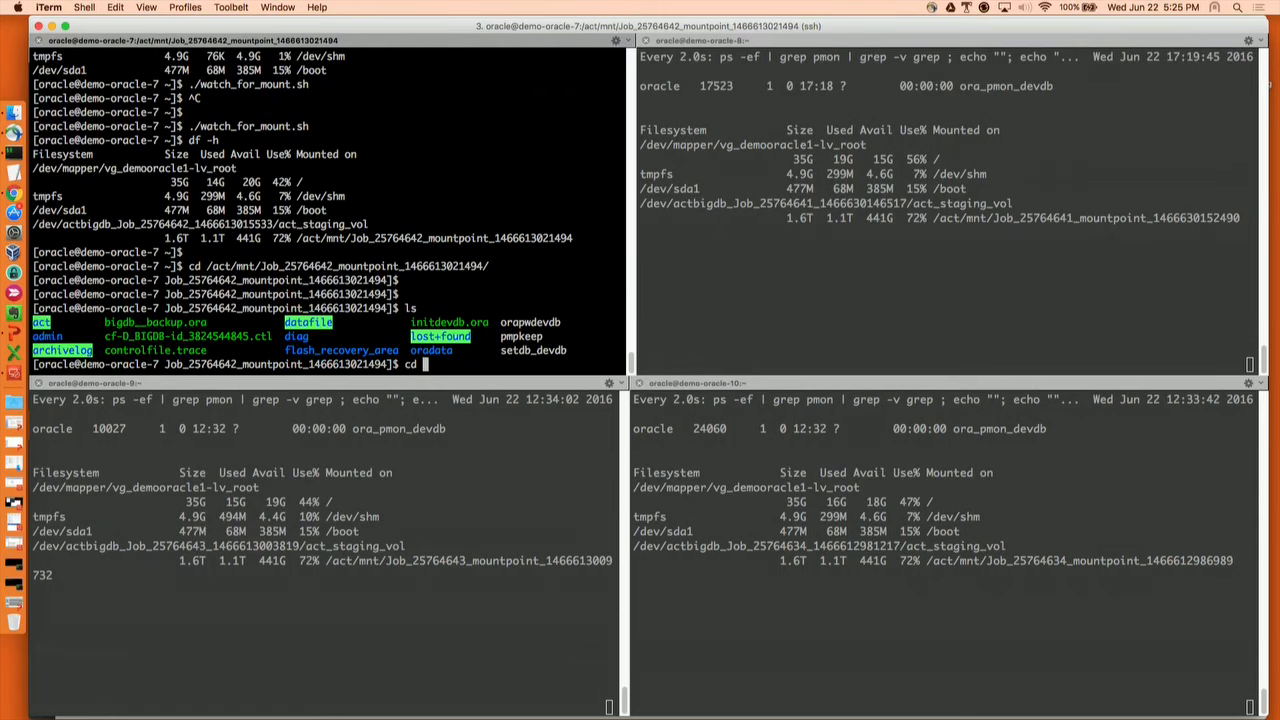
type("da")
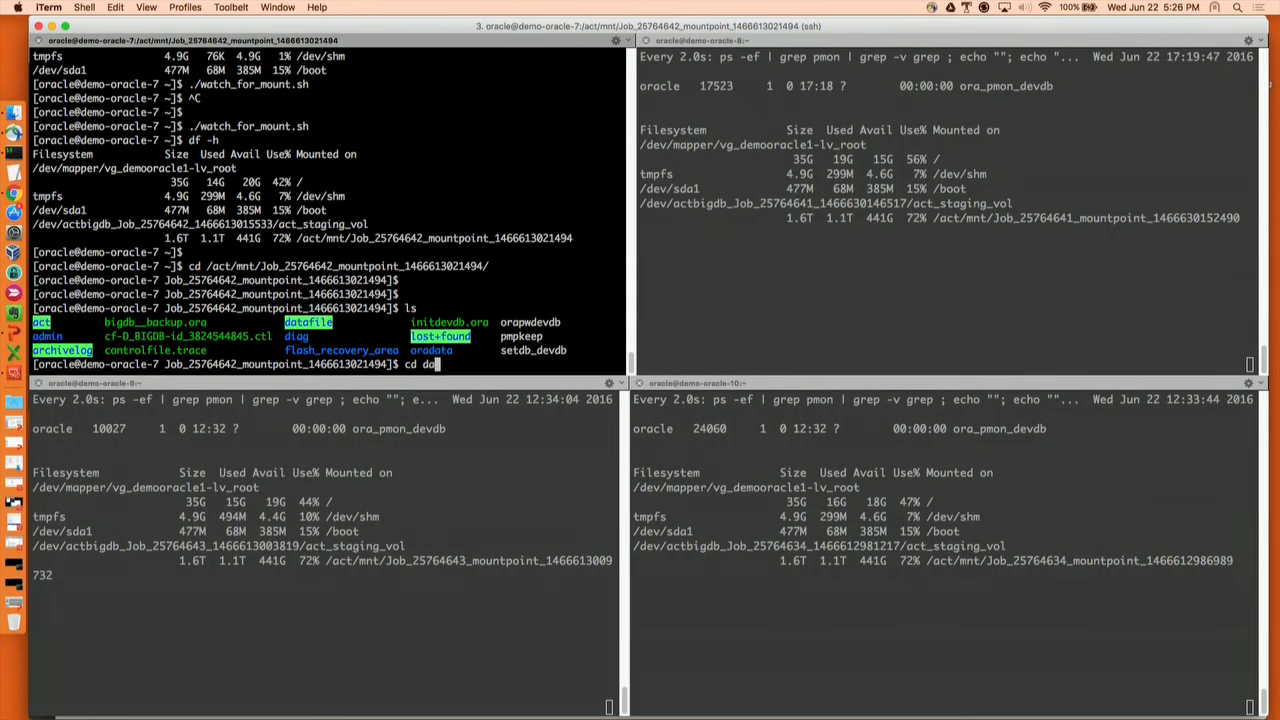
key("Return")
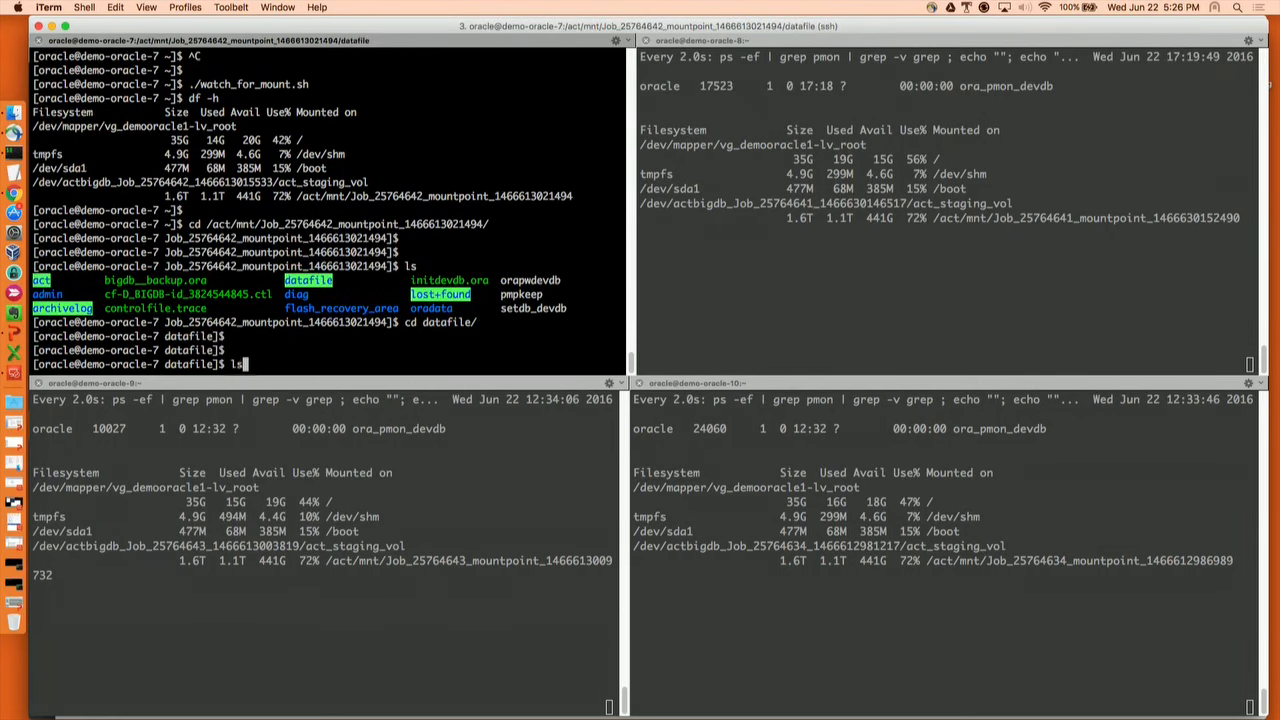
type("touch hi")
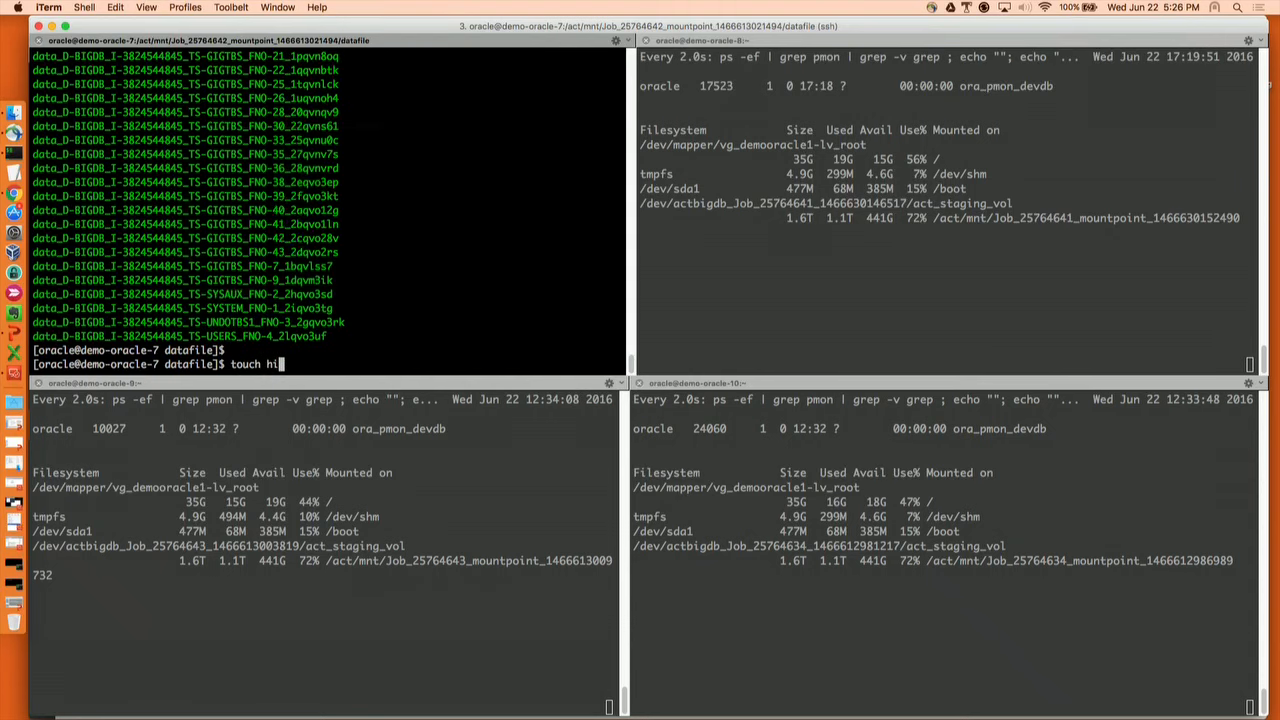